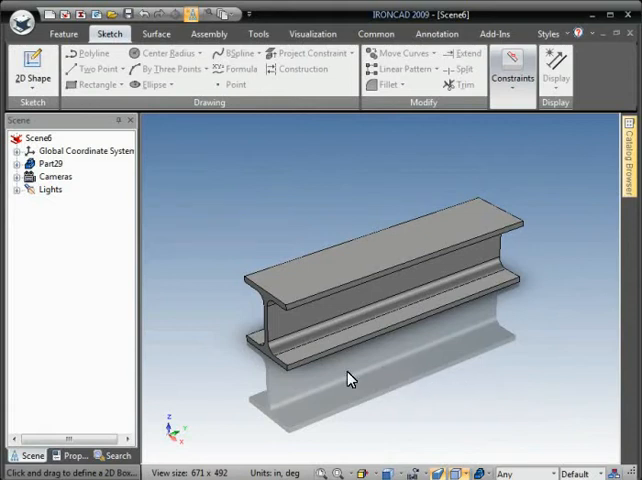
Open the Parameter Table for the I-beam part Part29 from its context menu.
right_click(51, 163)
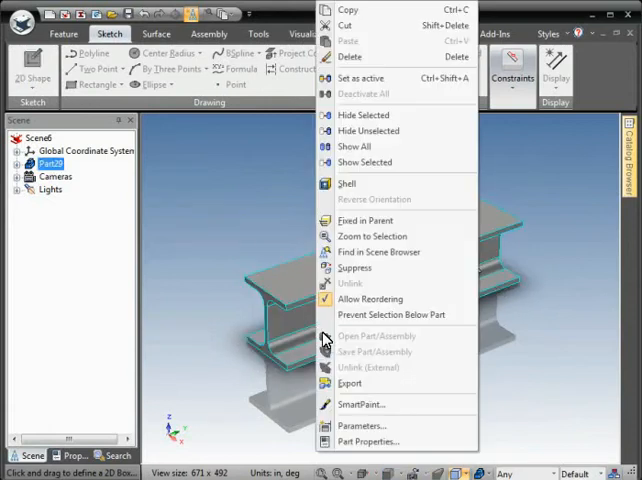
mouse_move(364, 426)
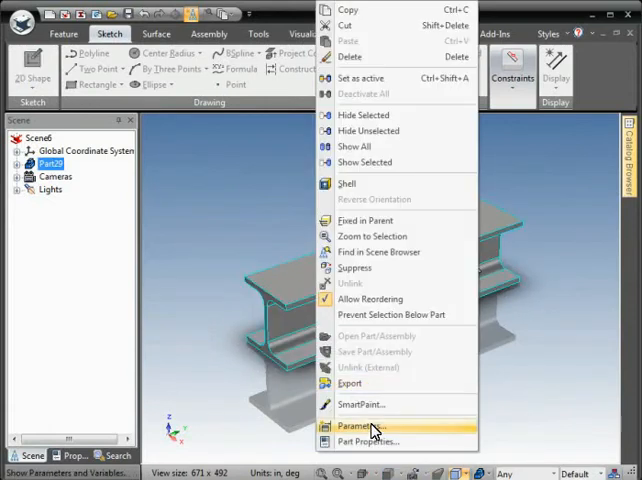
left_click(362, 429)
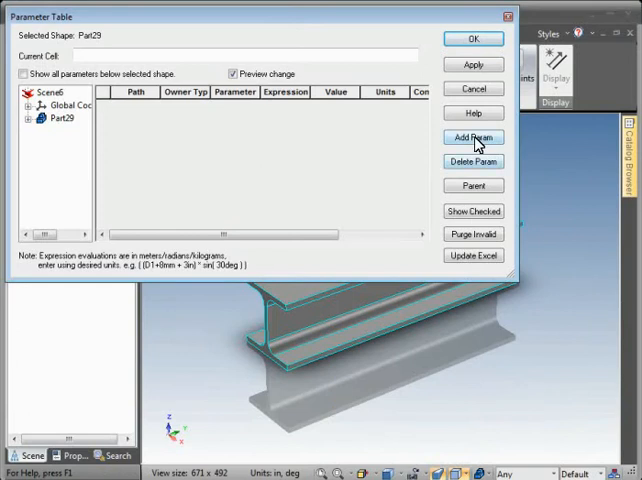
Add angle parameter A with value 45 to Part29 and close the table.
left_click(472, 137)
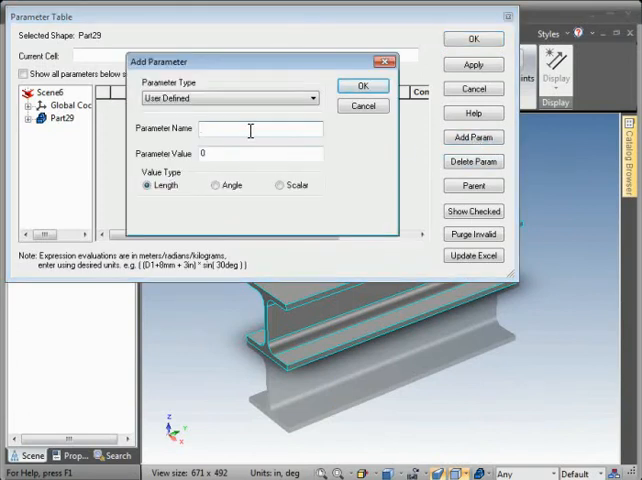
type("A")
left_click(260, 153)
type("45")
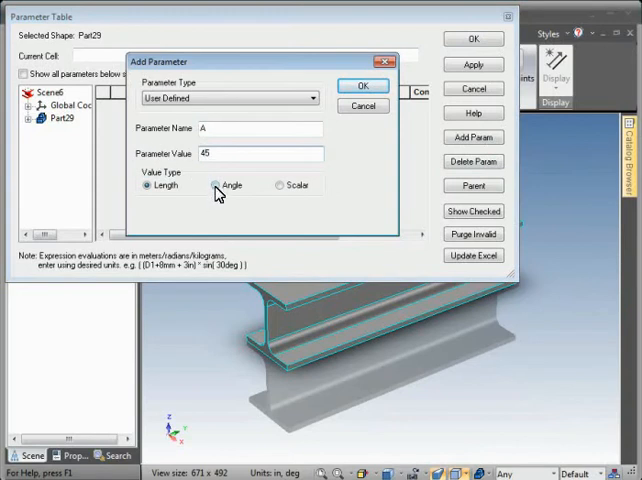
left_click(363, 86)
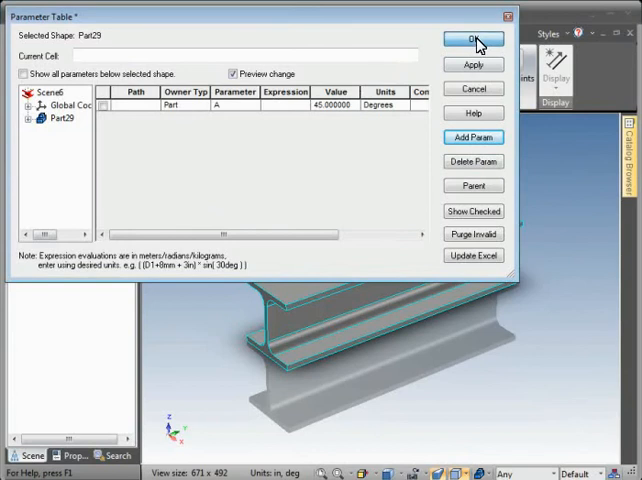
left_click(469, 39)
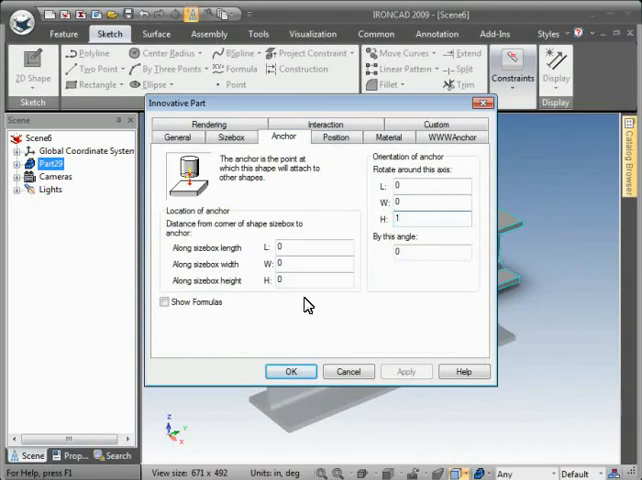
Drive the anchor rotation about axis H by formula A, then reopen the part's options.
left_click(164, 302)
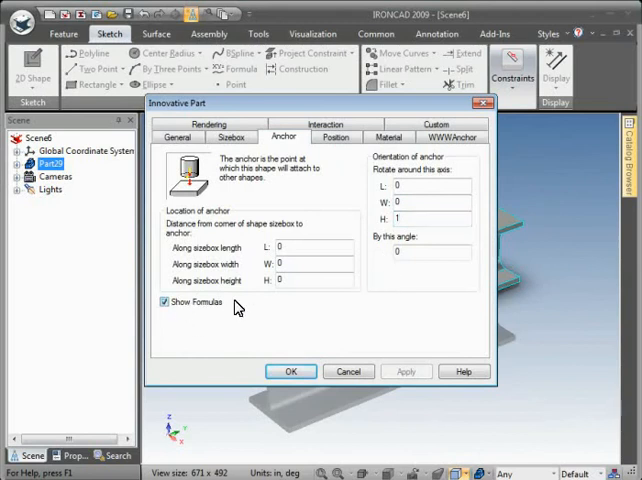
left_click(430, 251)
type("A")
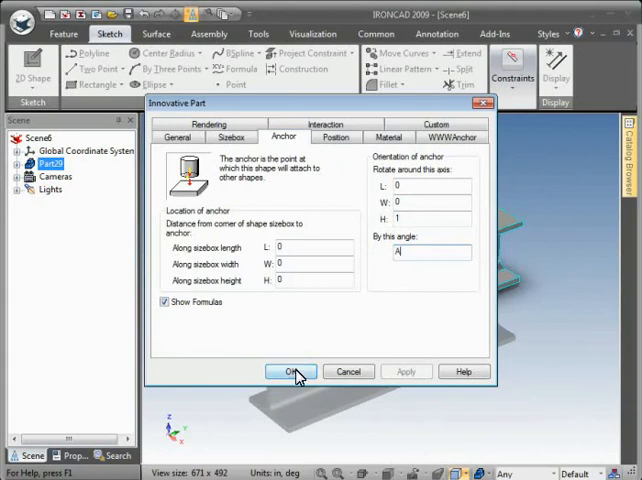
left_click(291, 371)
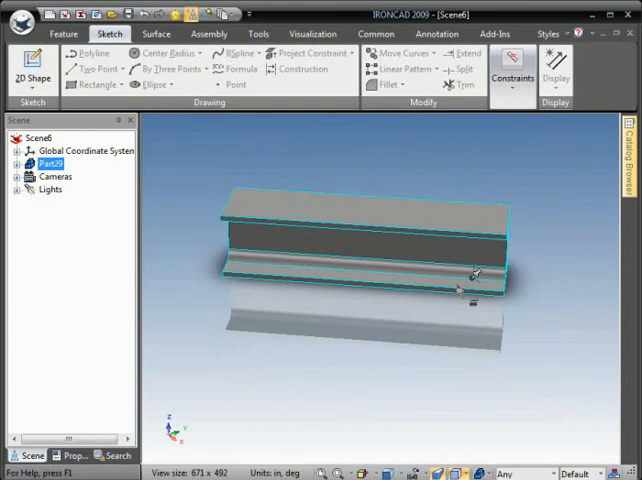
right_click(470, 285)
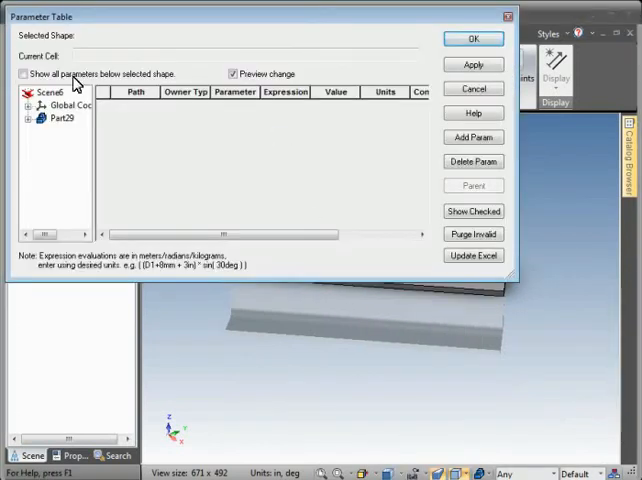
Show all parameters below the shape and change A's value to 15 degrees.
left_click(24, 72)
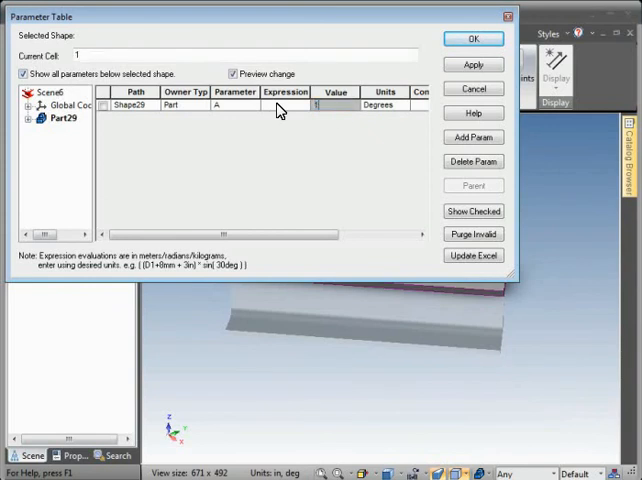
left_click(473, 64)
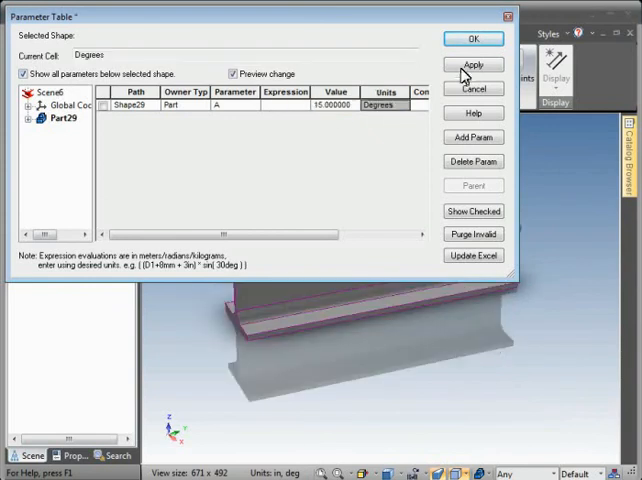